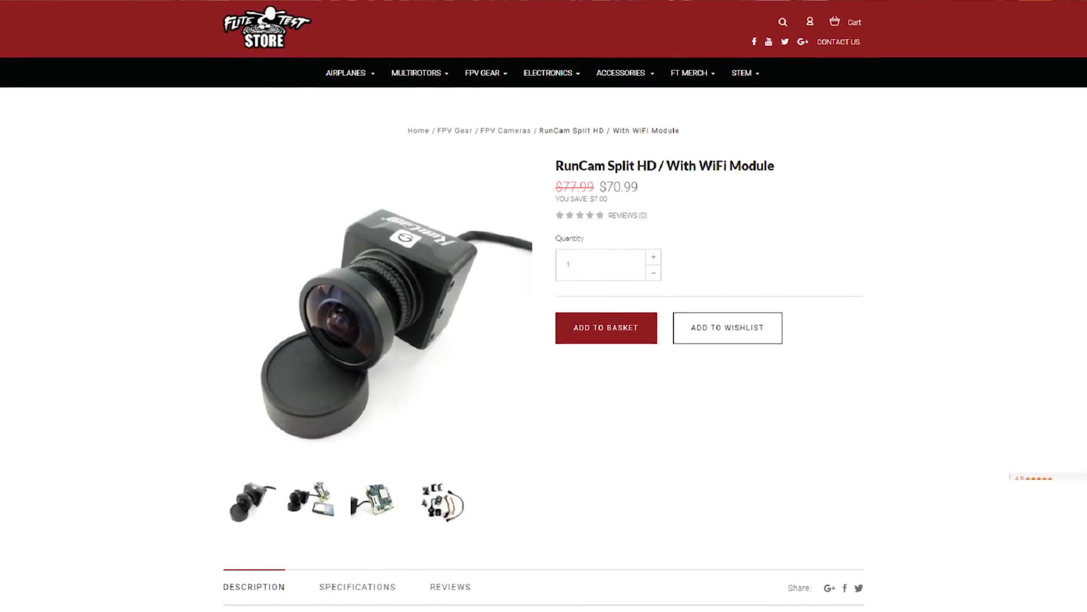
{"action": "scroll", "scroll_direction": "down", "scroll_amount": 3}
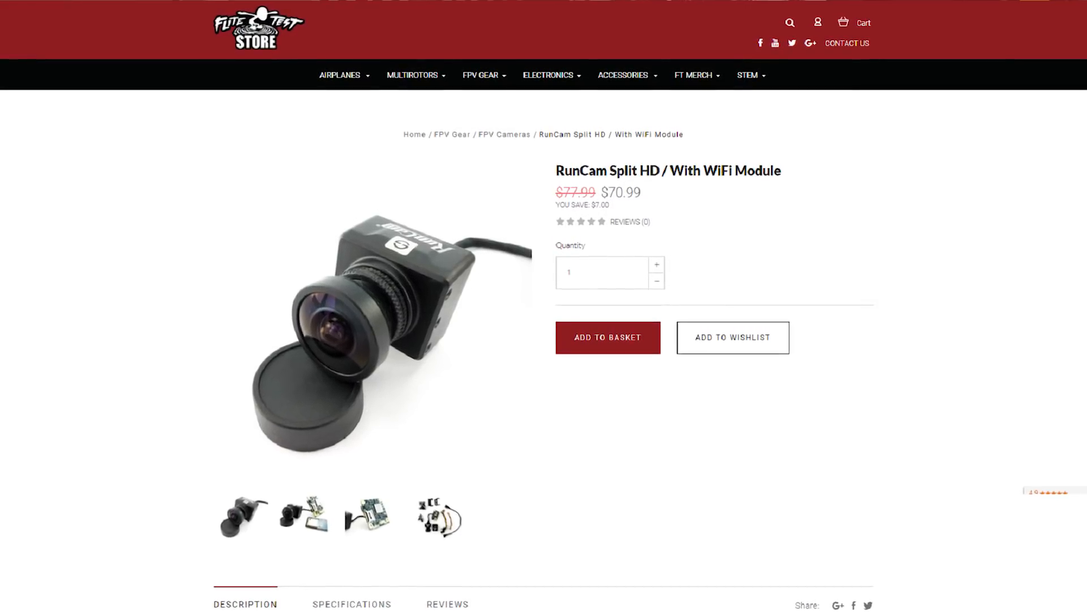